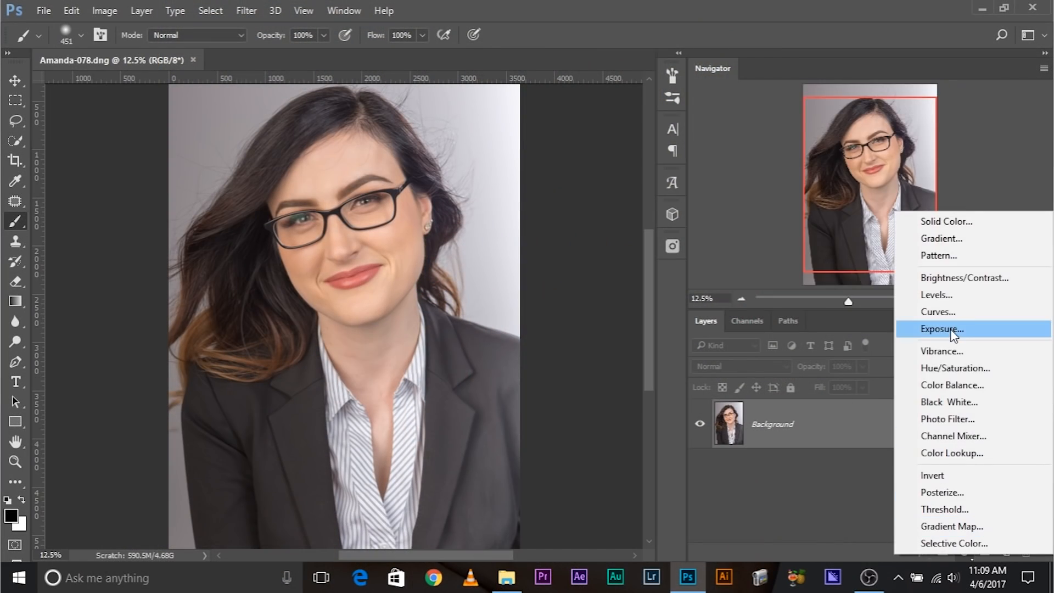
- Add a brightening Curves adjustment layer above the background, then switch it off
{"action": "left_click", "coordinate": [939, 311]}
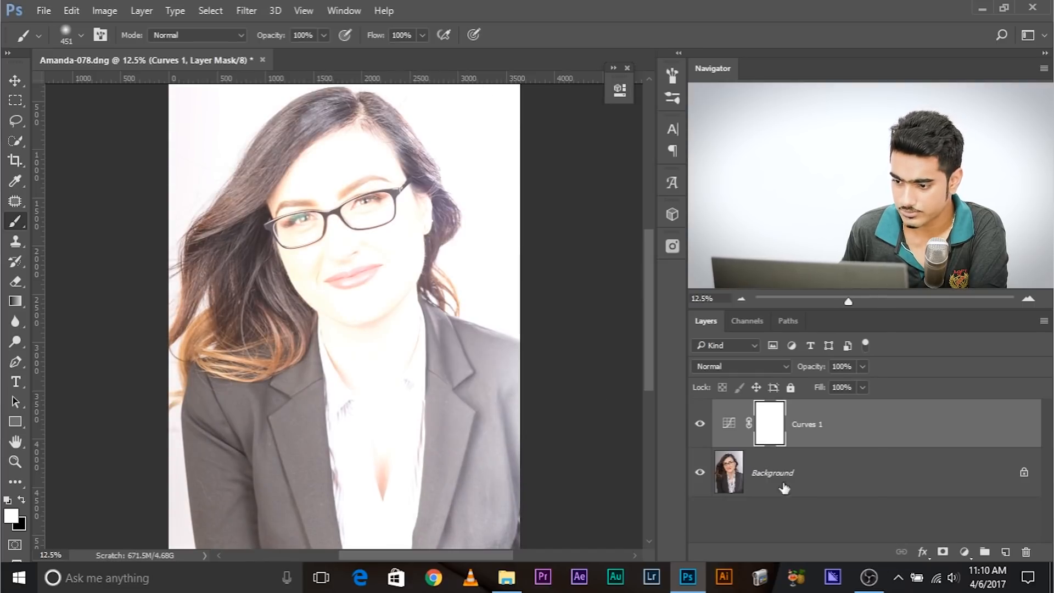
{"action": "left_click", "coordinate": [964, 551]}
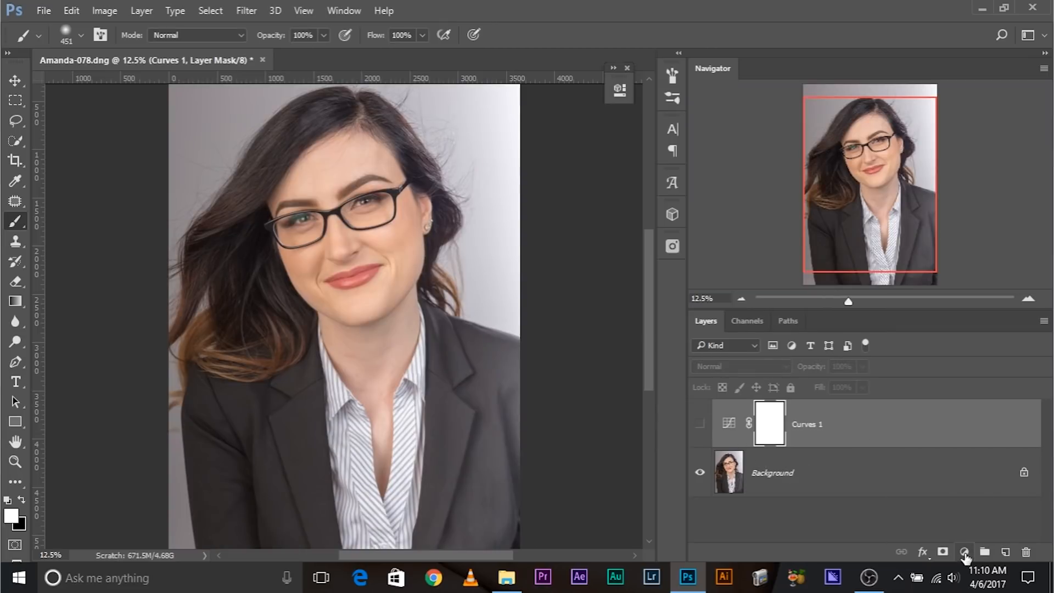
- Add a second, darkening Curves layer and select its mask for inverting
{"action": "left_click", "coordinate": [964, 552]}
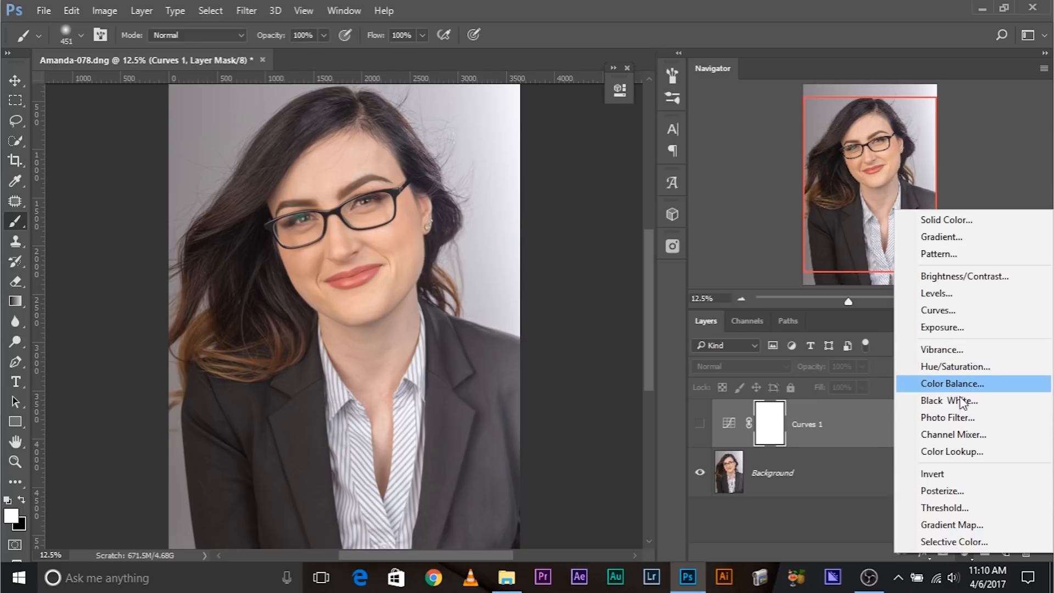
{"action": "left_click", "coordinate": [938, 310]}
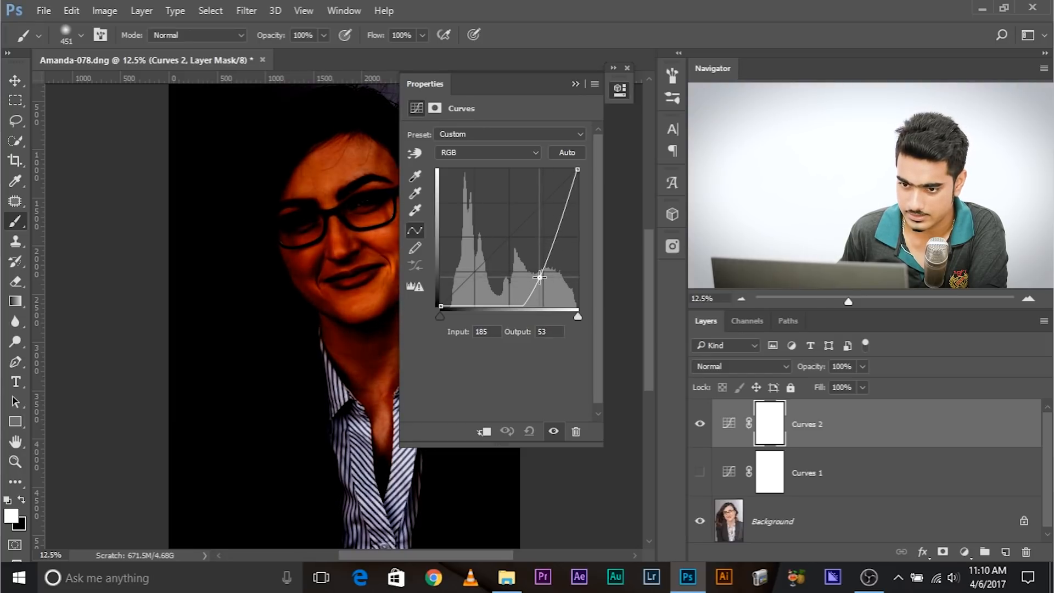
{"action": "left_click", "coordinate": [627, 67]}
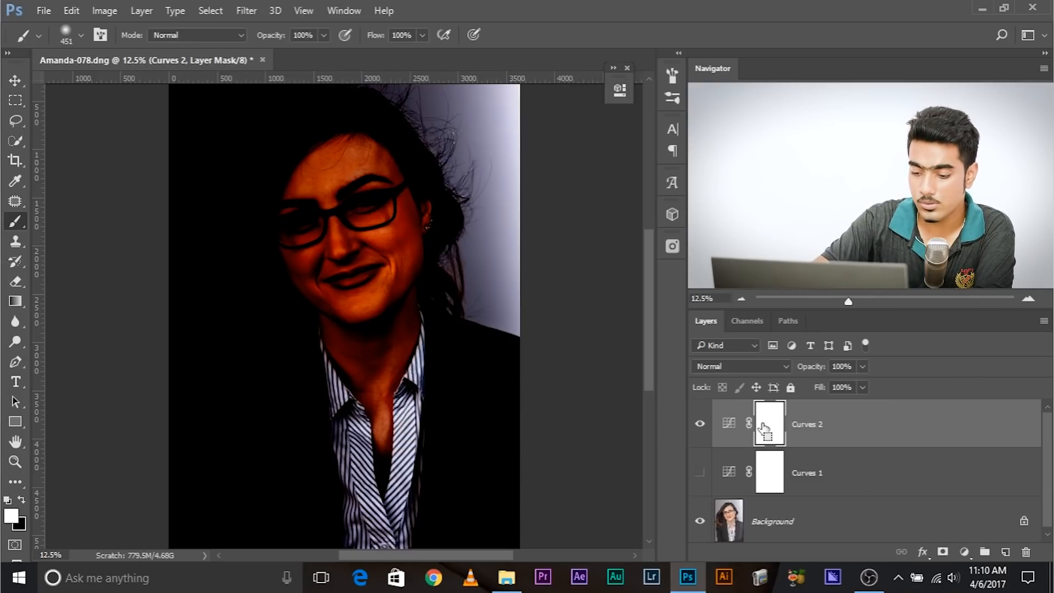
{"action": "left_click", "coordinate": [768, 423]}
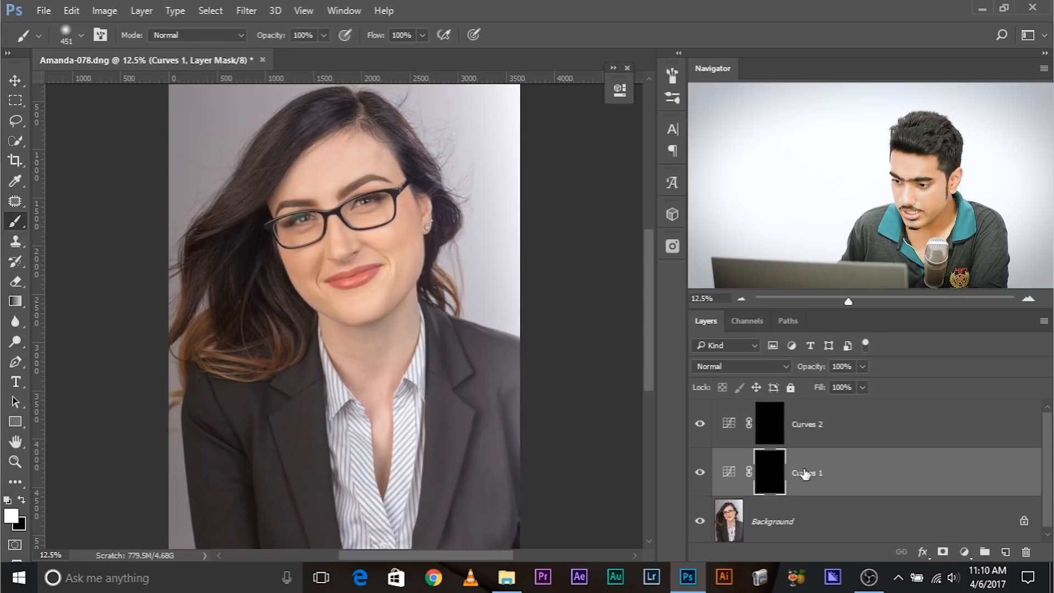
- Rename Curves 1 to 'Bright' and Curves 2 to 'Dark'
{"action": "double_click", "coordinate": [805, 473]}
{"action": "type", "text": "Bright"}
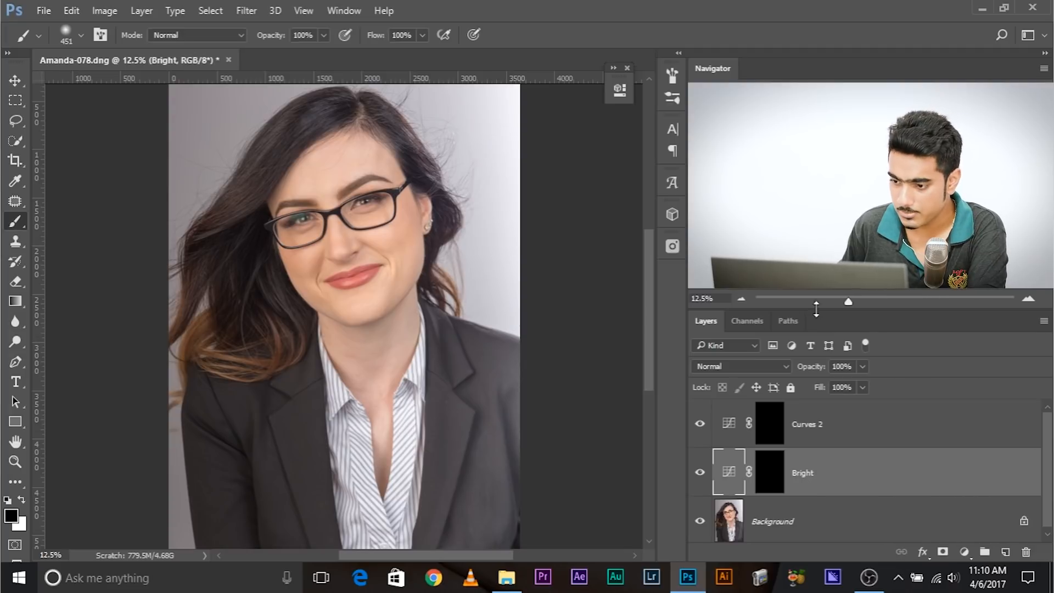
{"action": "double_click", "coordinate": [806, 423]}
{"action": "type", "text": "Dark"}
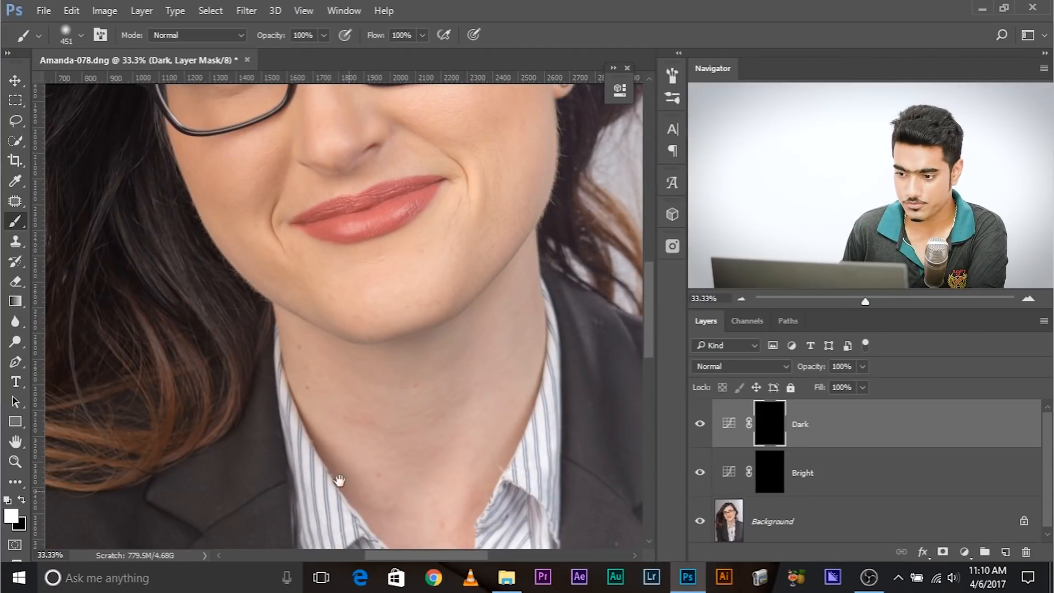
- Select the Bright mask and paint white strokes on forehead, nose, cheeks, chin and neck
{"action": "left_click", "coordinate": [769, 472]}
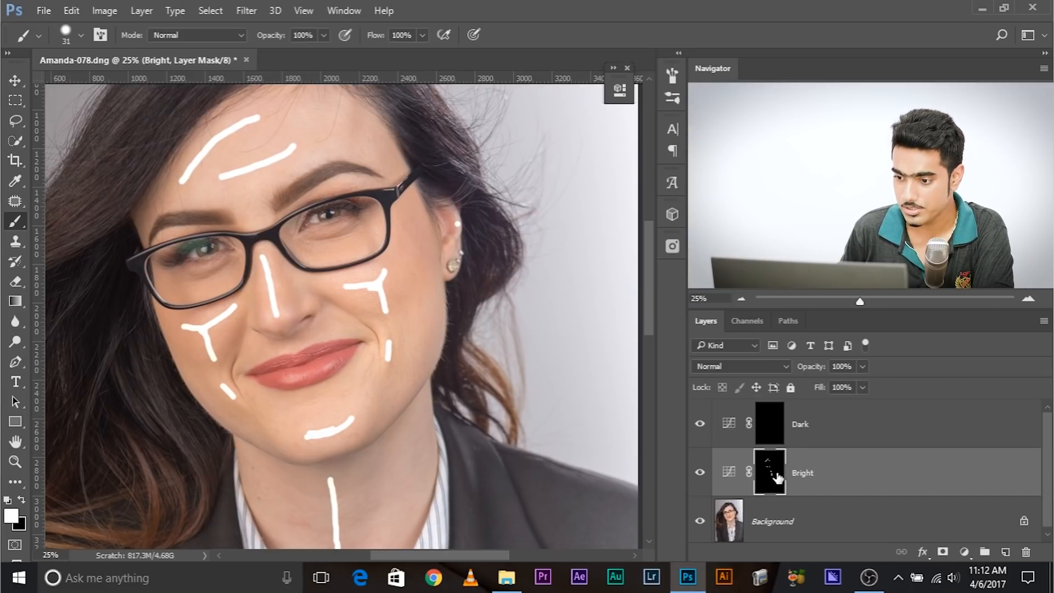
- Set the Bright layer mask's Feather to 50 px in the Properties panel
{"action": "left_click", "coordinate": [344, 10]}
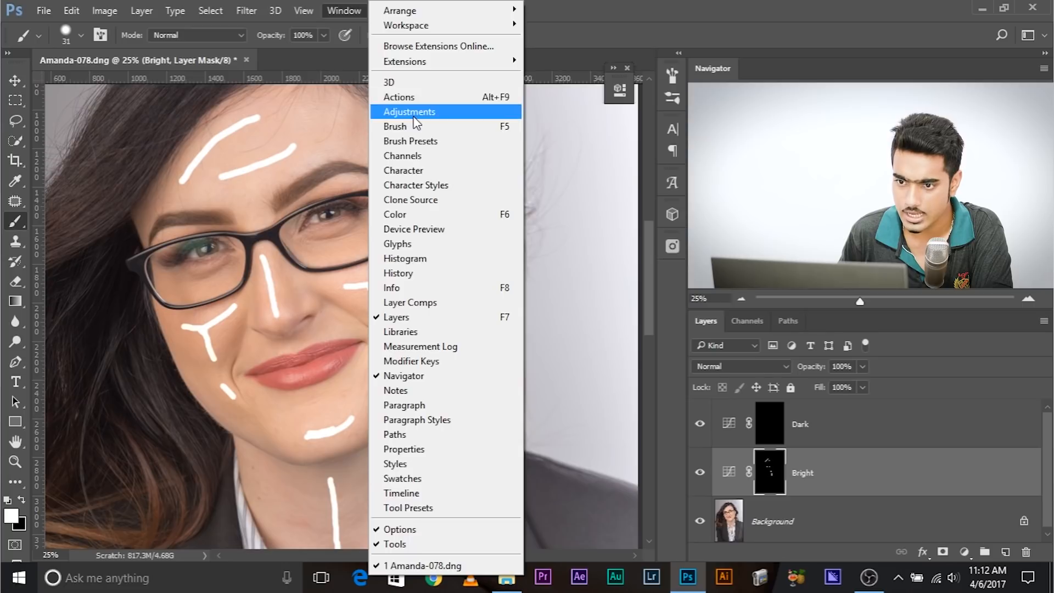
{"action": "mouse_move", "coordinate": [443, 405]}
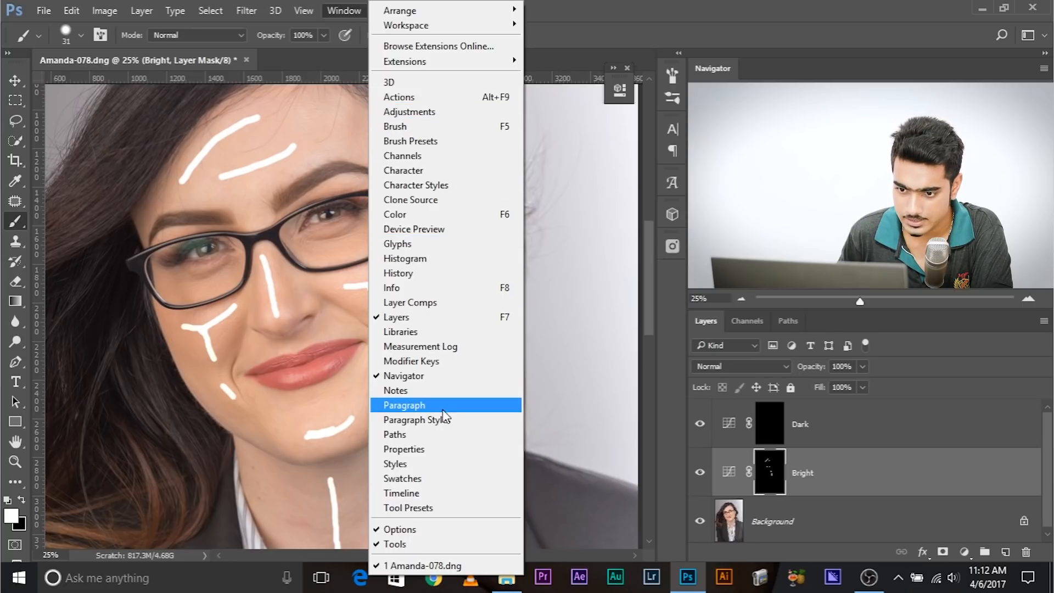
{"action": "left_click", "coordinate": [404, 449]}
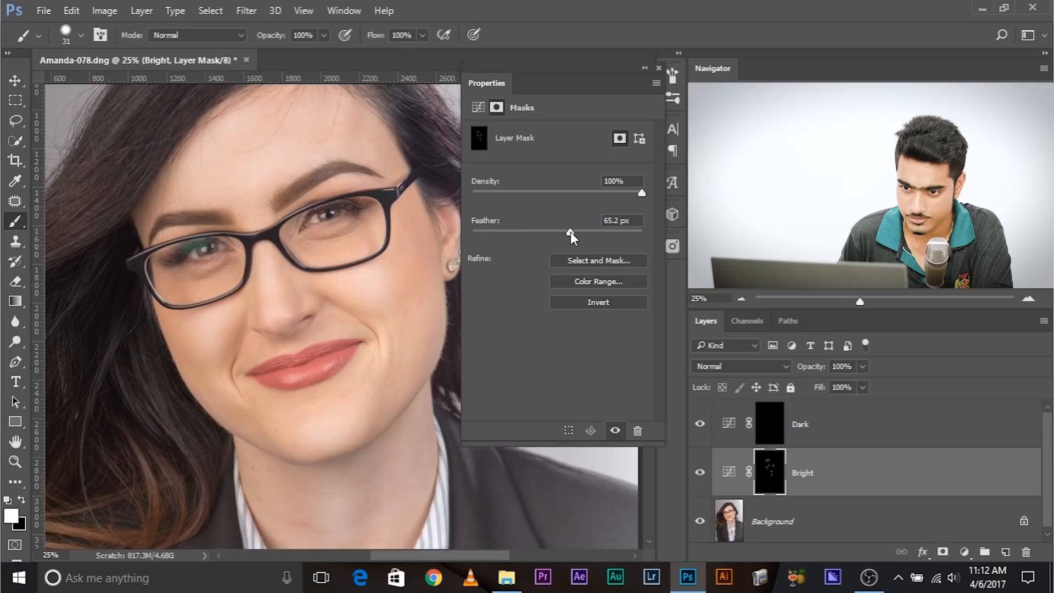
{"action": "triple_click", "coordinate": [617, 220]}
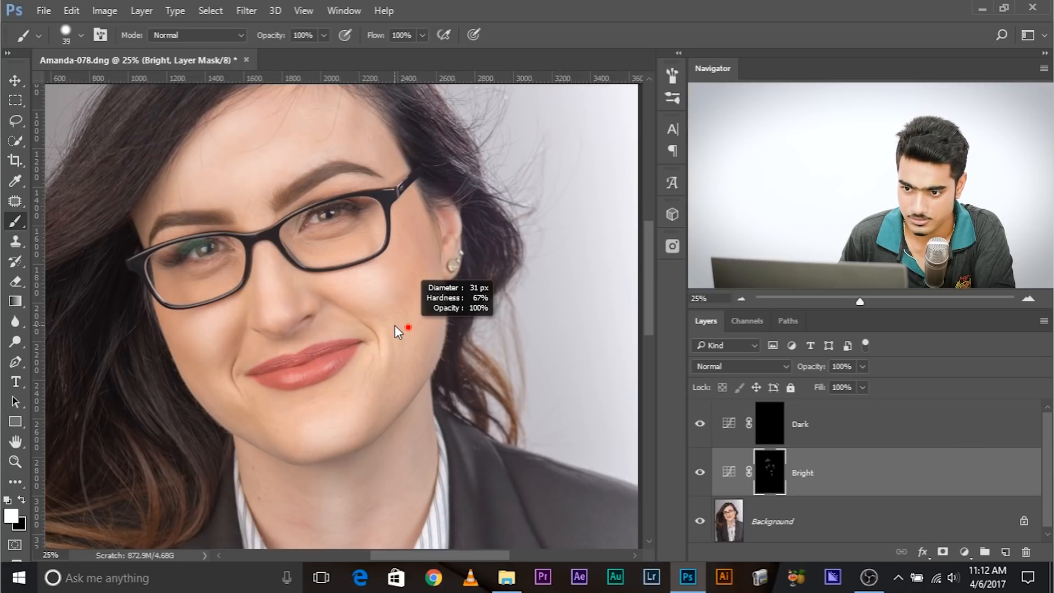
{"action": "mouse_move", "coordinate": [237, 141]}
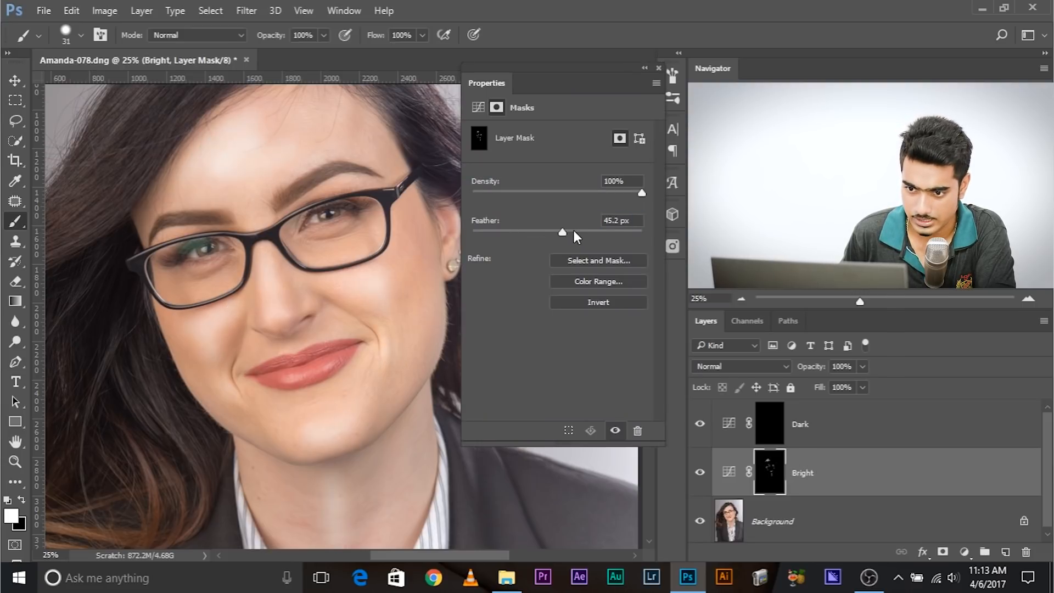
{"action": "triple_click", "coordinate": [615, 221]}
{"action": "type", "text": "50"}
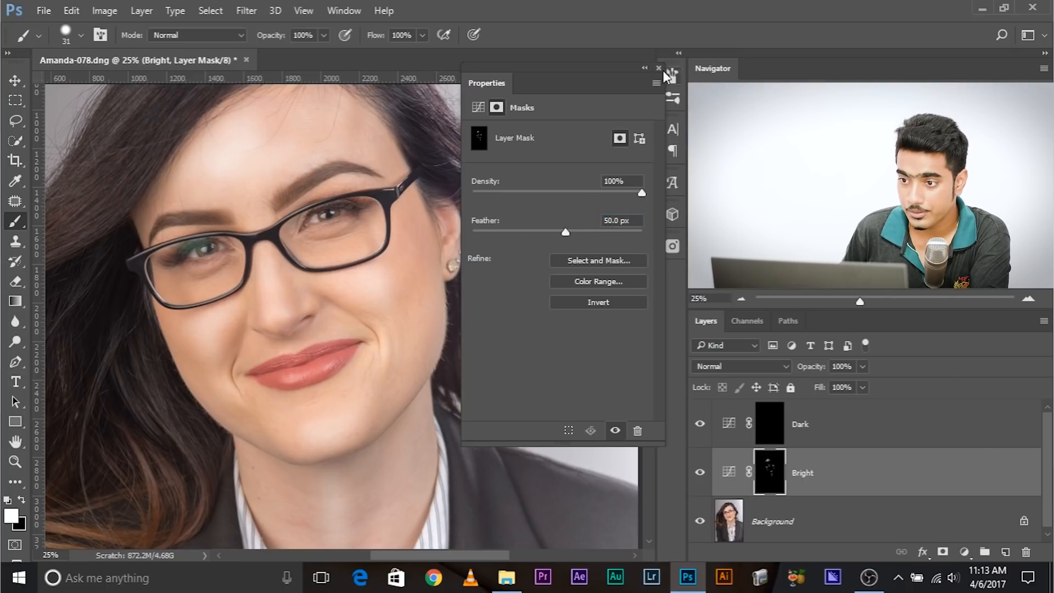
{"action": "left_click", "coordinate": [658, 68]}
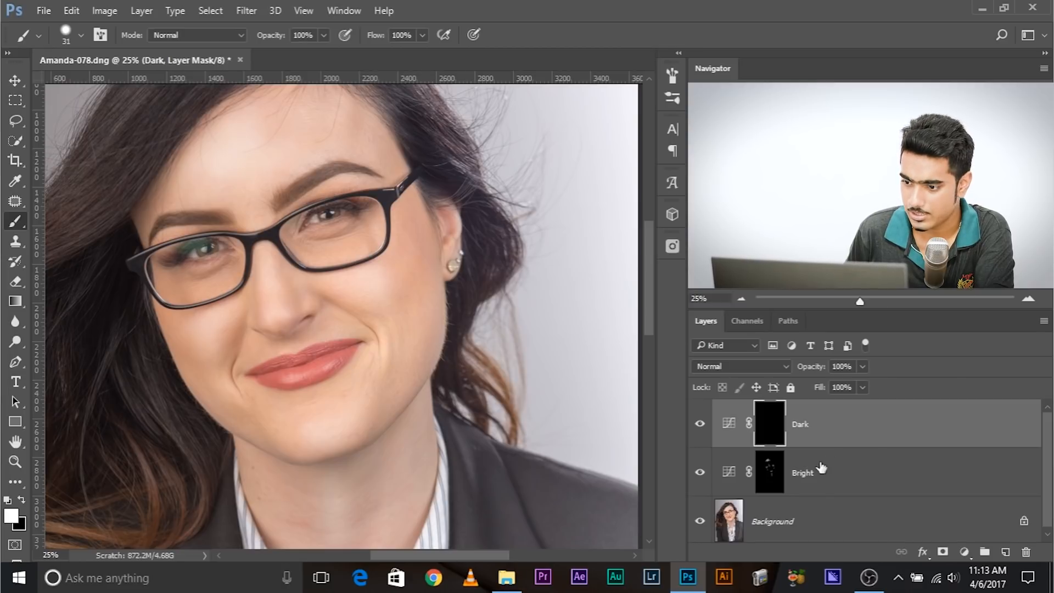
- Set the Bright layer to Luminosity blending at 80% opacity
{"action": "left_click", "coordinate": [739, 366]}
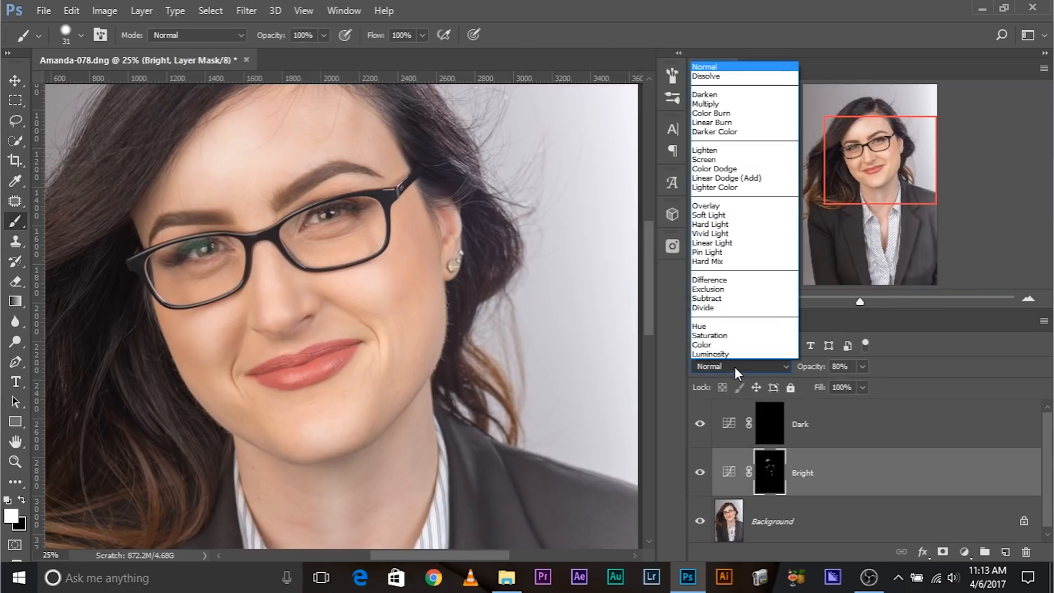
{"action": "left_click", "coordinate": [710, 354]}
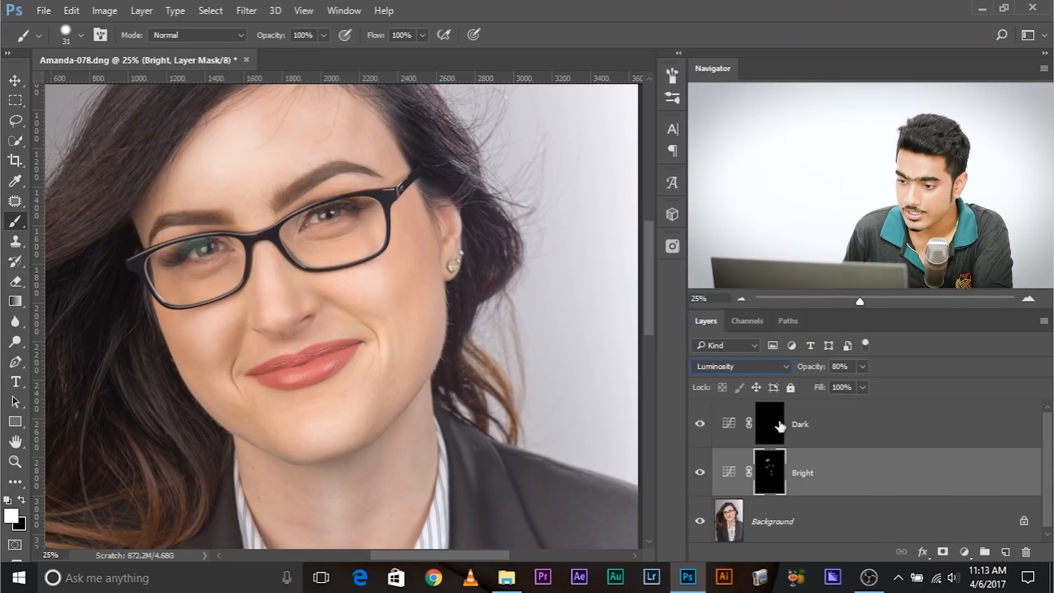
{"action": "left_click", "coordinate": [768, 424]}
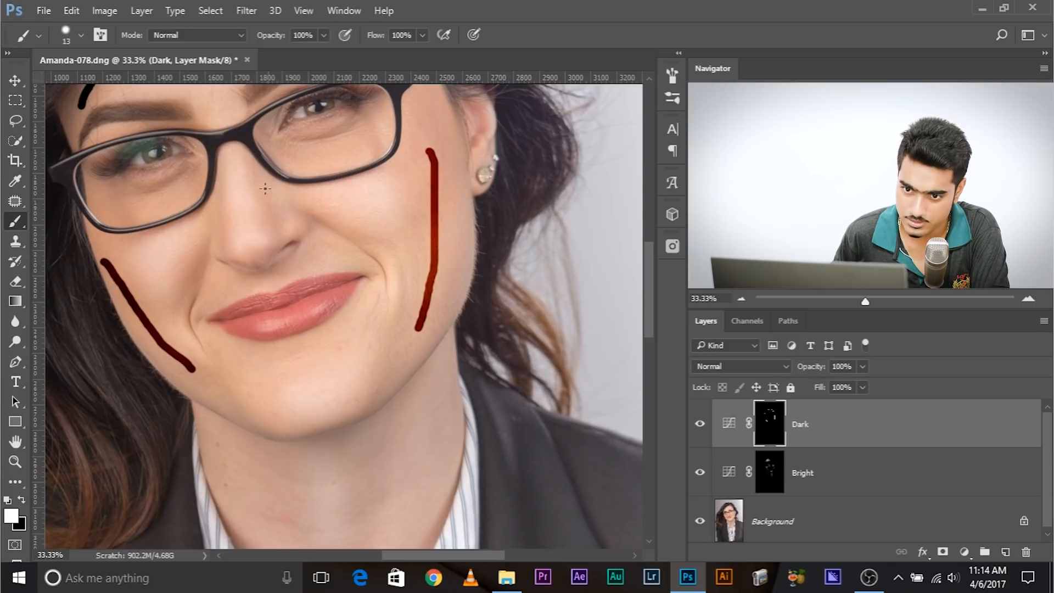
- Paint shadow strokes into the Dark mask beside and under the nose
{"action": "left_click_drag", "start_coordinate": [269, 182], "coordinate": [269, 215]}
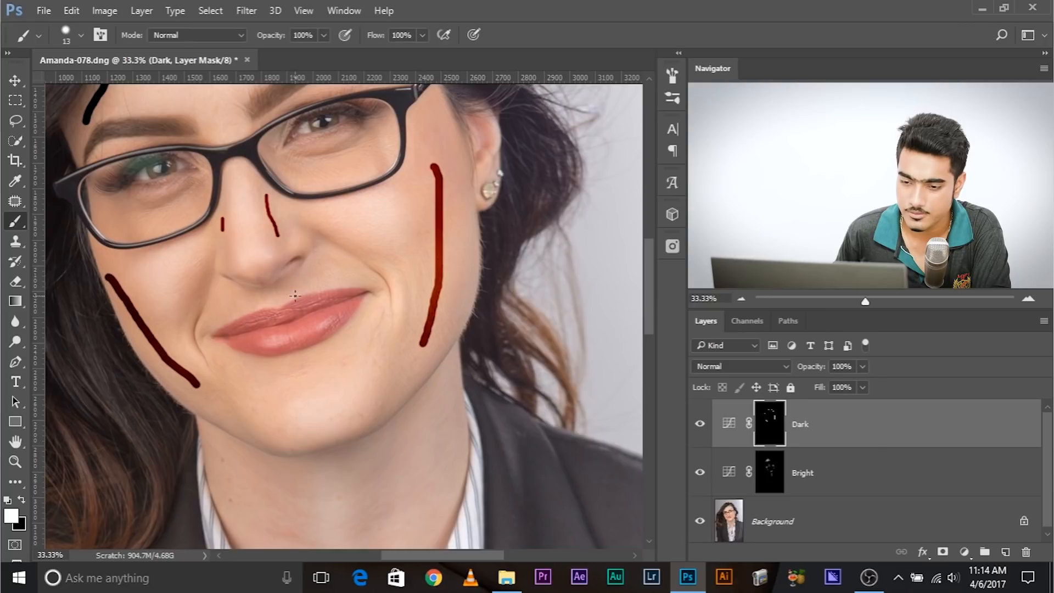
{"action": "left_click", "coordinate": [266, 279]}
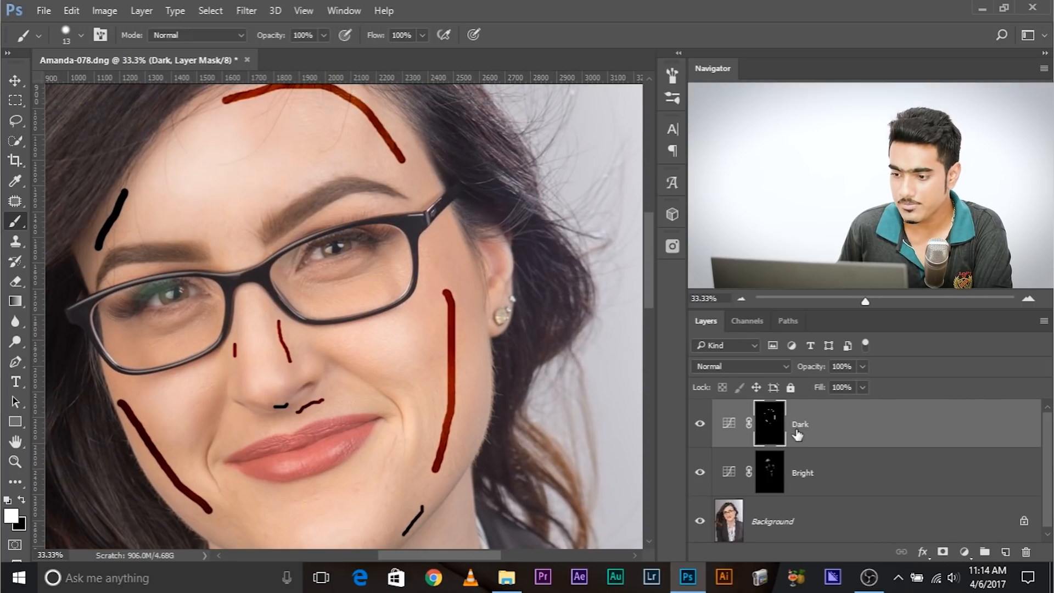
{"action": "left_click", "coordinate": [344, 9]}
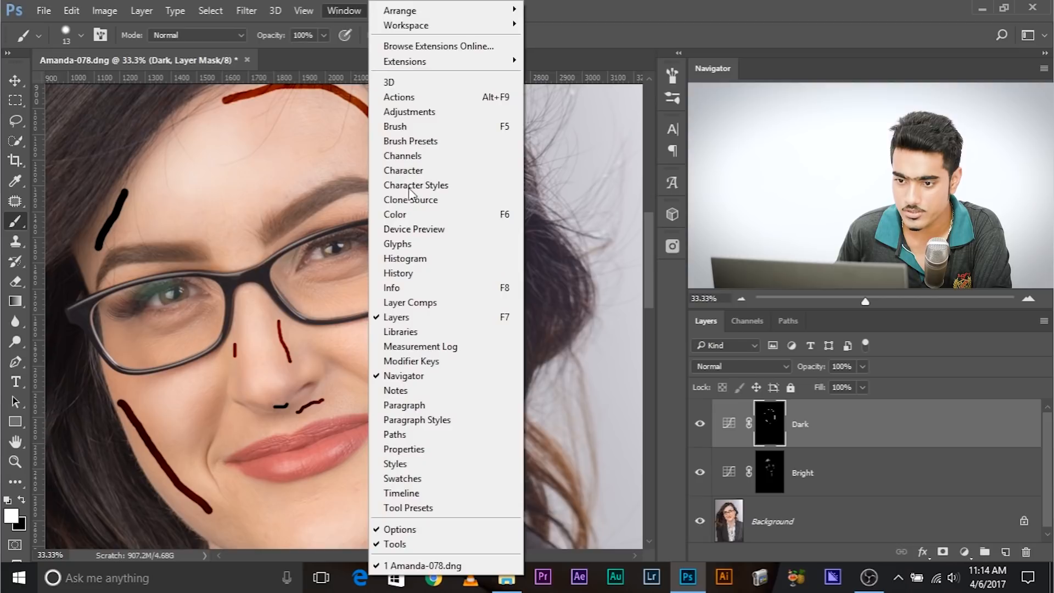
- Feather the Dark layer's mask to 55 px in the Properties panel
{"action": "left_click", "coordinate": [404, 449]}
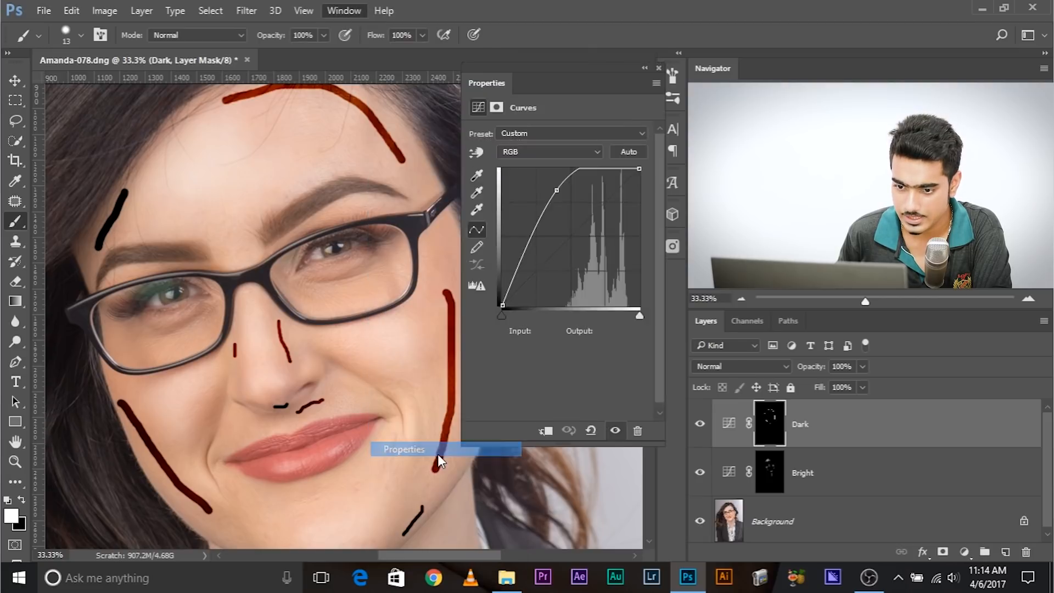
{"action": "left_click", "coordinate": [496, 108]}
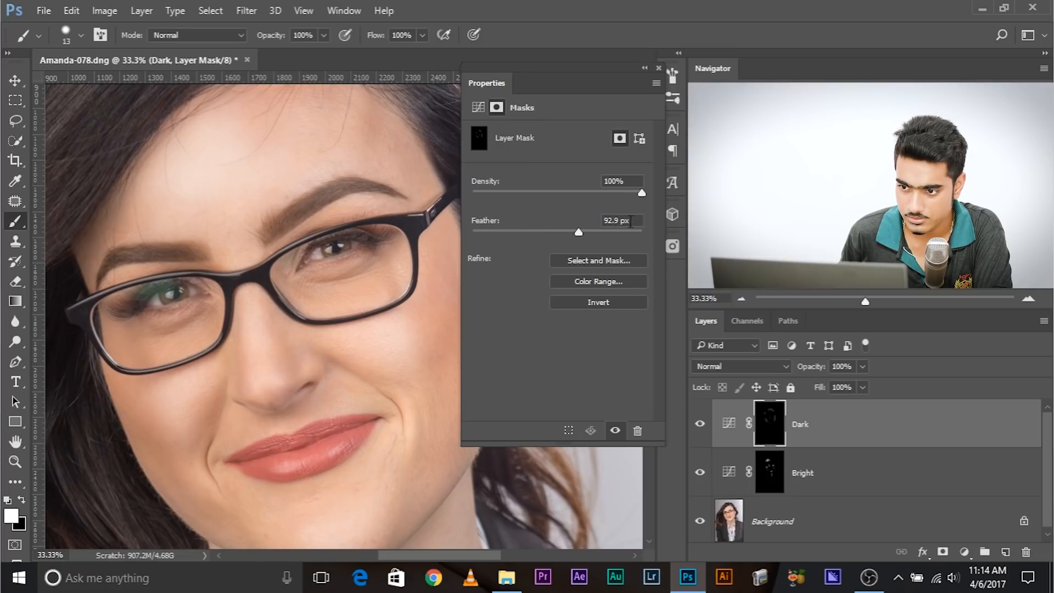
{"action": "triple_click", "coordinate": [616, 221]}
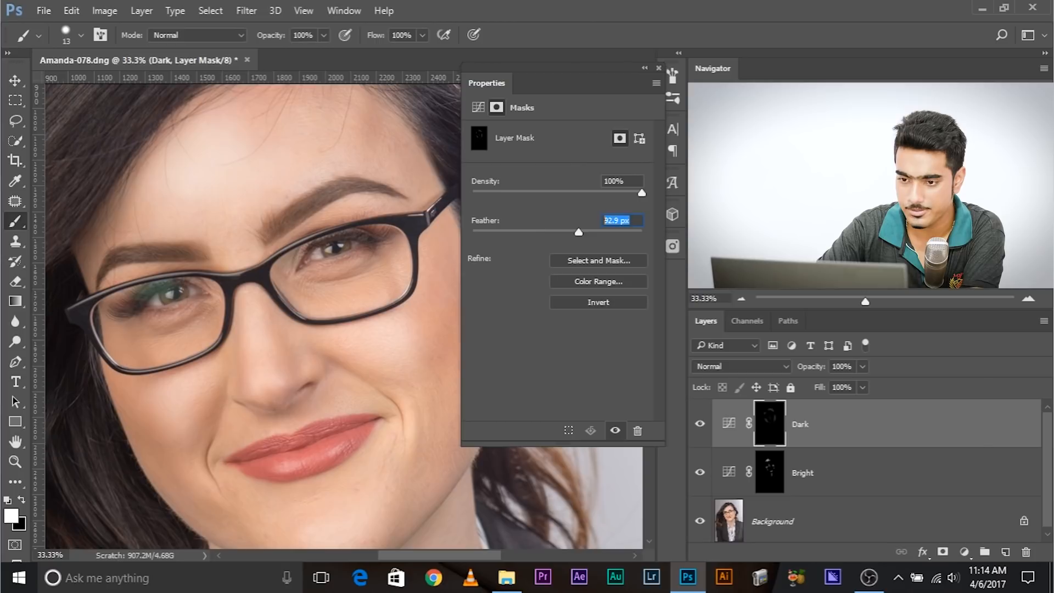
{"action": "type", "text": "55"}
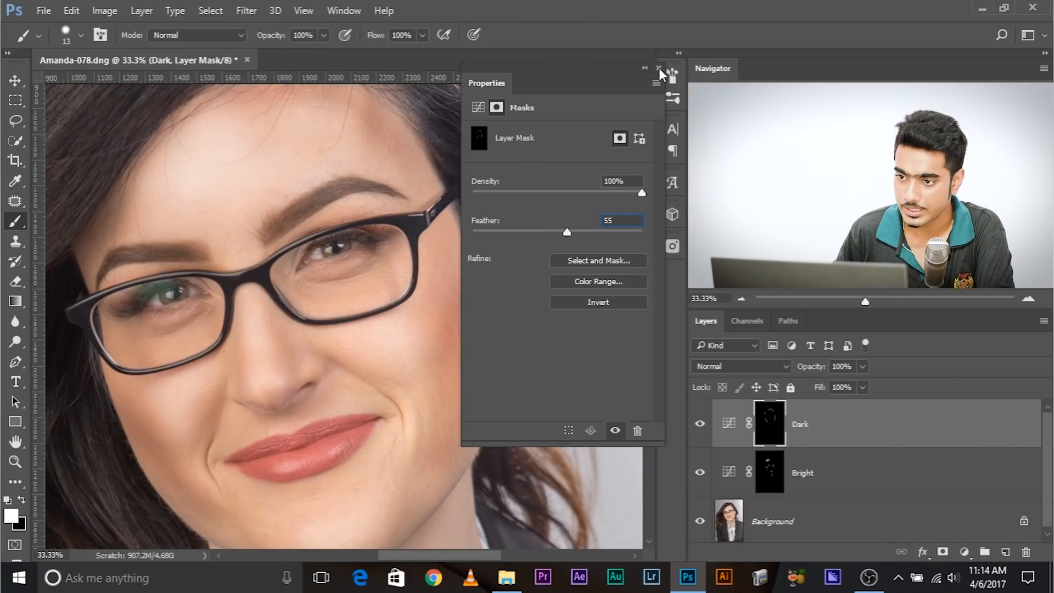
{"action": "left_click", "coordinate": [739, 365]}
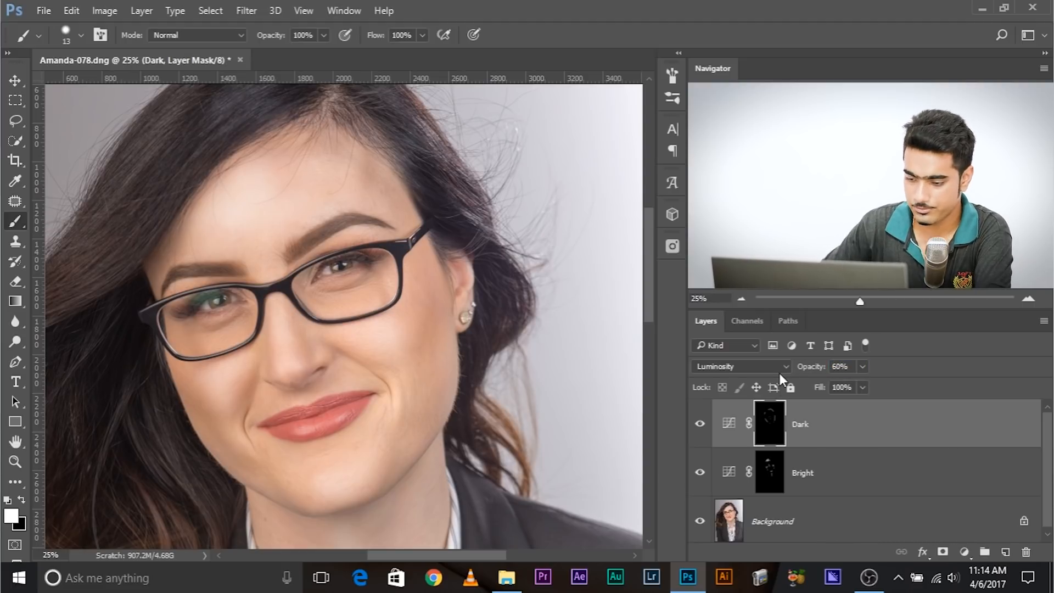
- Zoom out on the portrait with Ctrl+minus
{"action": "key", "text": "ctrl+minus"}
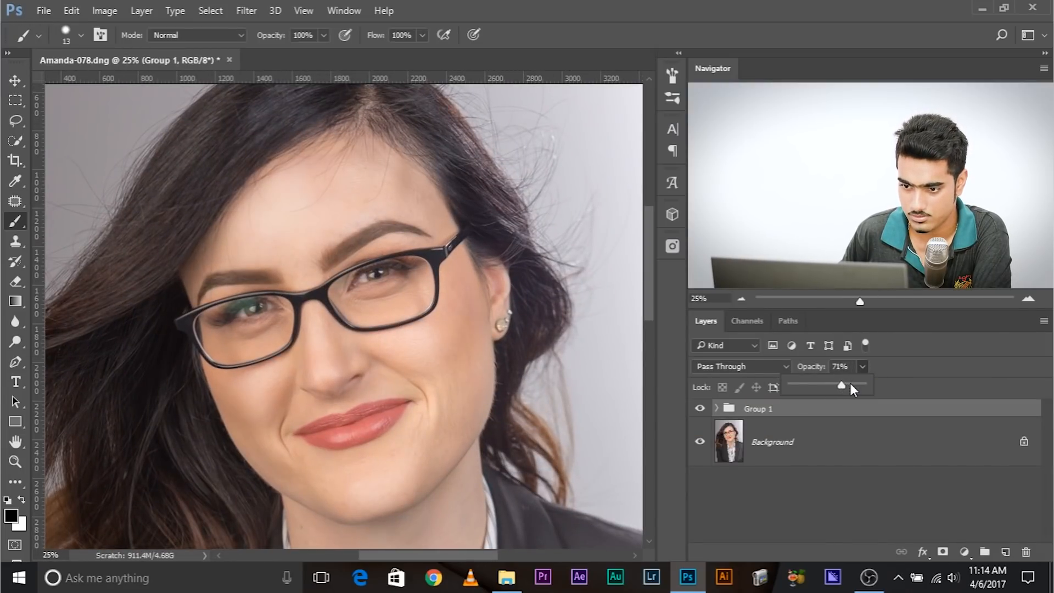
- Switch off Group 1 to compare the retouched portrait with the original
{"action": "left_click", "coordinate": [700, 408]}
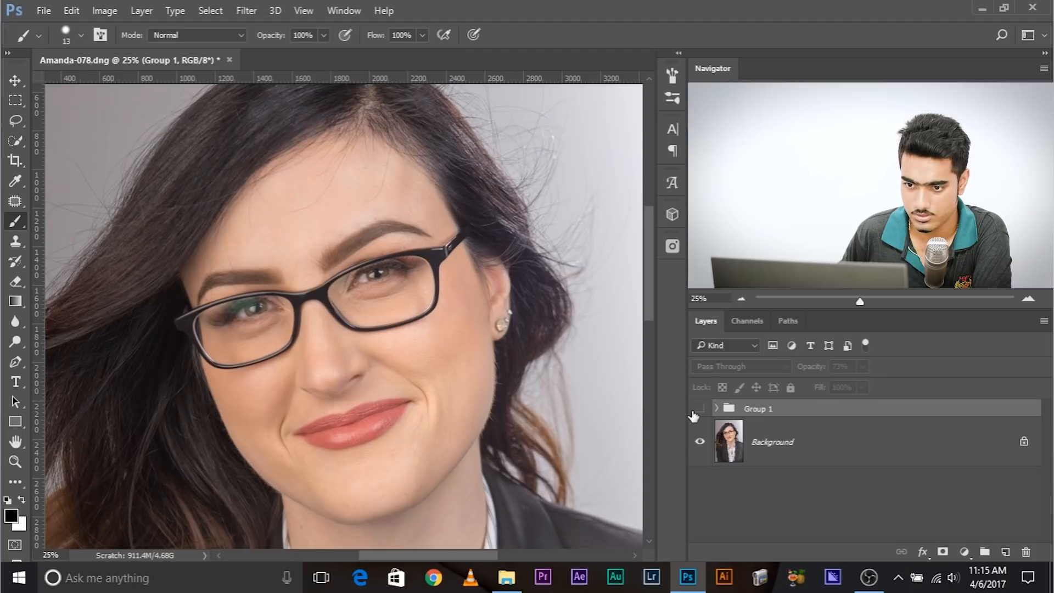